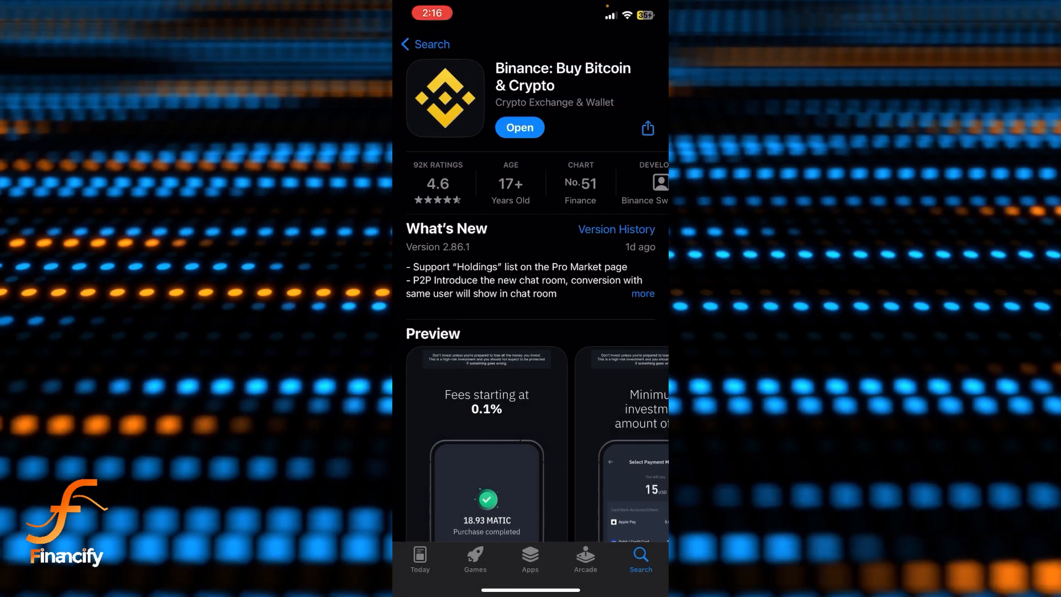
# - Launch the Binance app from its App Store page
pyautogui.click(519, 127)
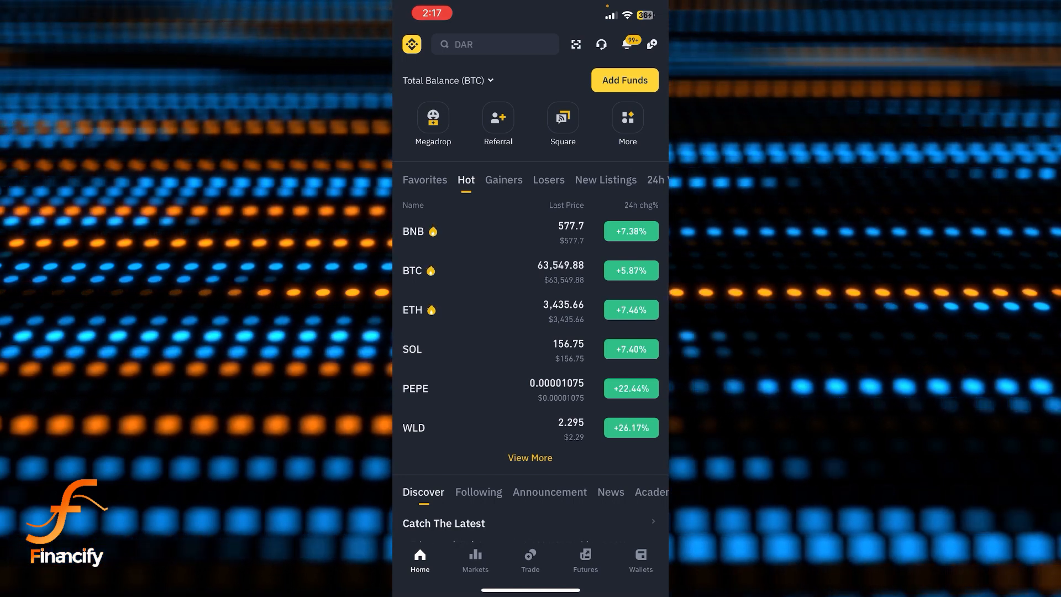
# - Go to the Wallets section from the Binance home screen
pyautogui.click(638, 560)
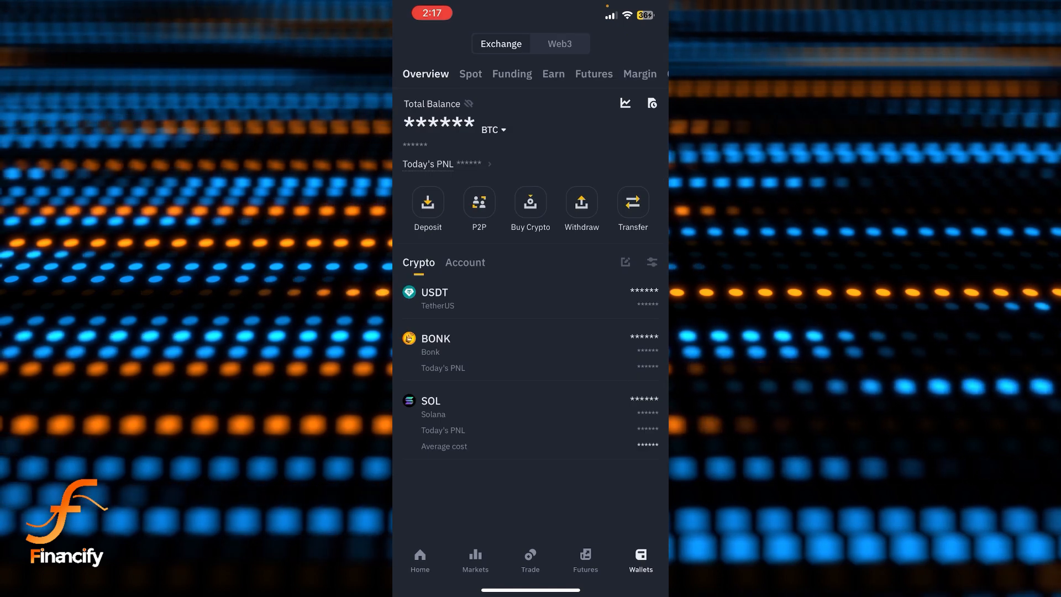
# - Reveal hidden balances in Spot, then review the Funding and Earn wallets (Earn shows 0.00 BTC)
pyautogui.click(470, 74)
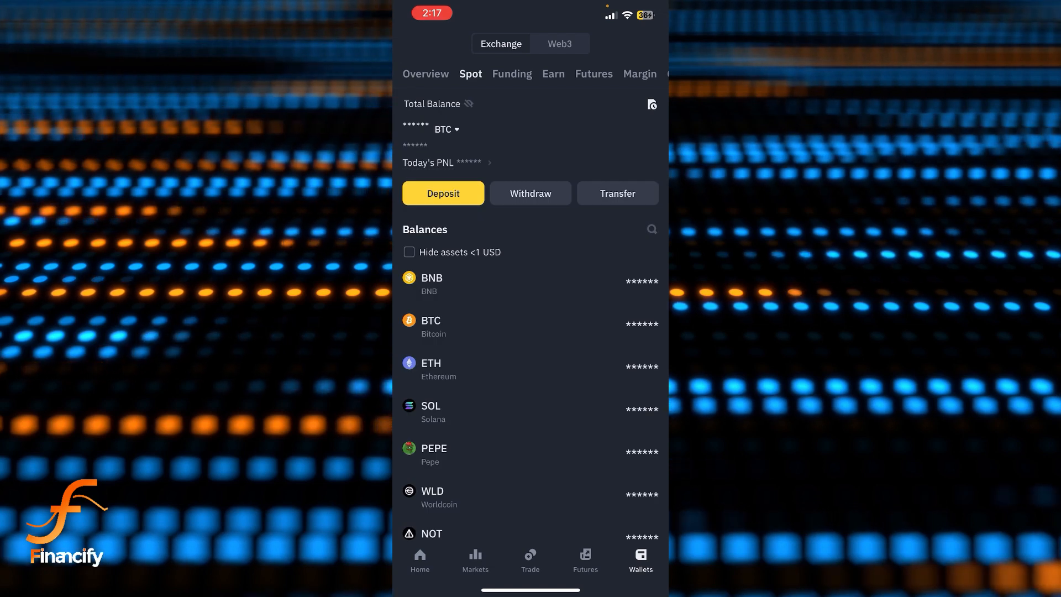
pyautogui.click(469, 104)
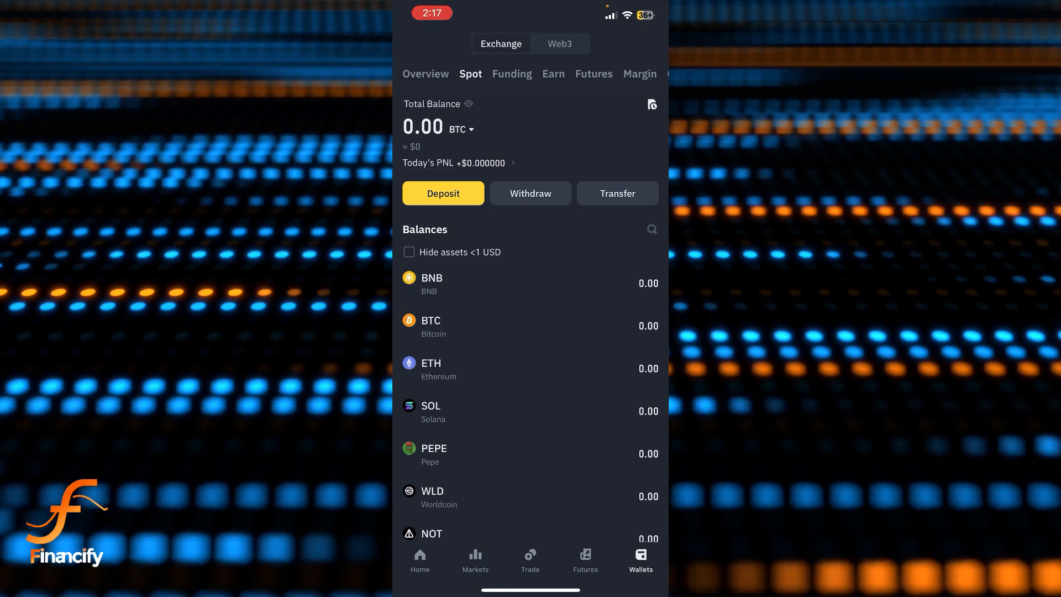
pyautogui.click(512, 74)
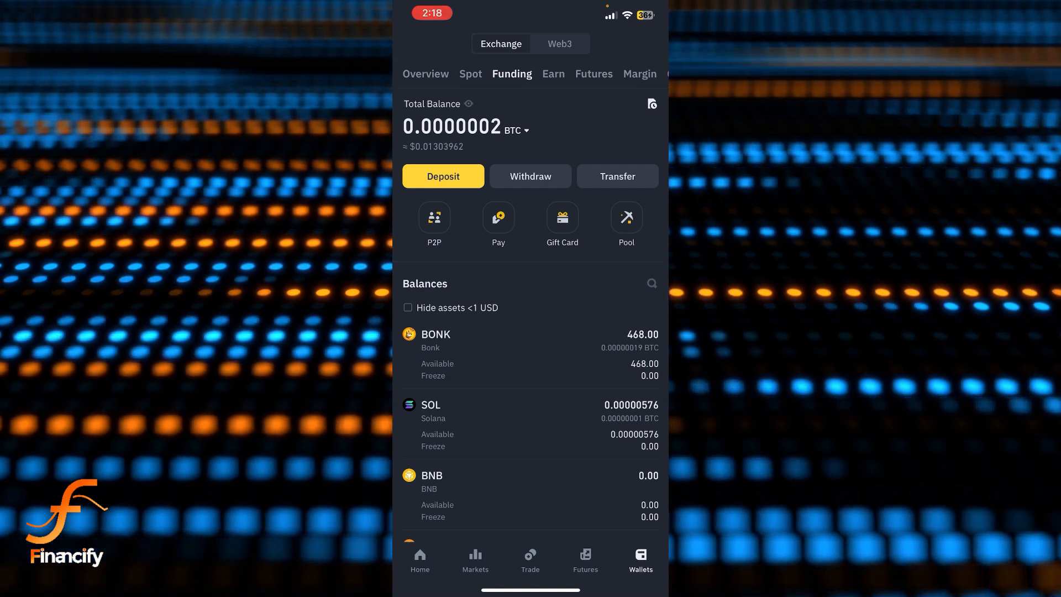
pyautogui.click(529, 74)
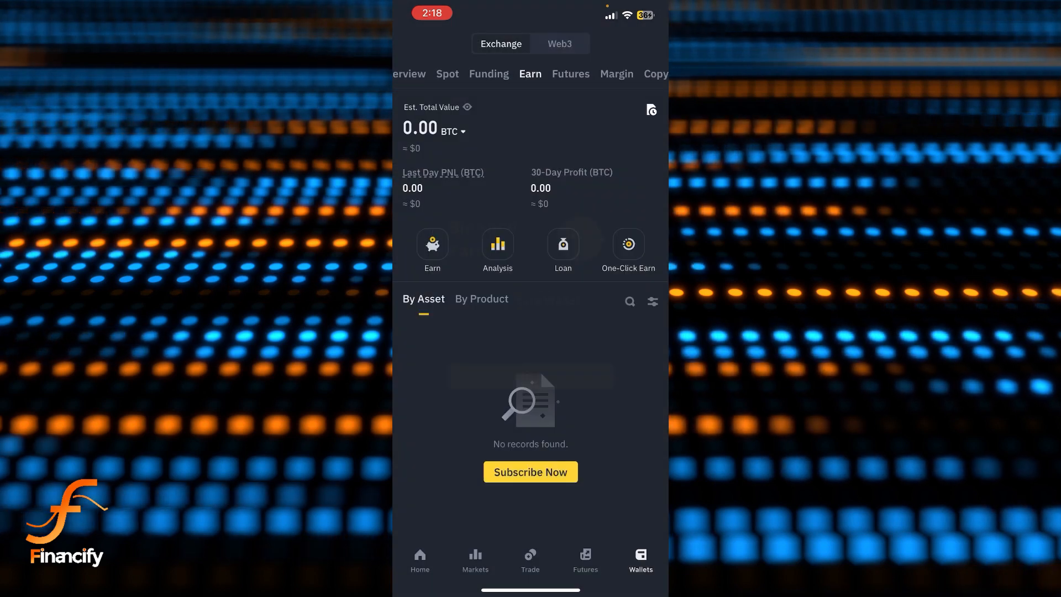
pyautogui.click(628, 243)
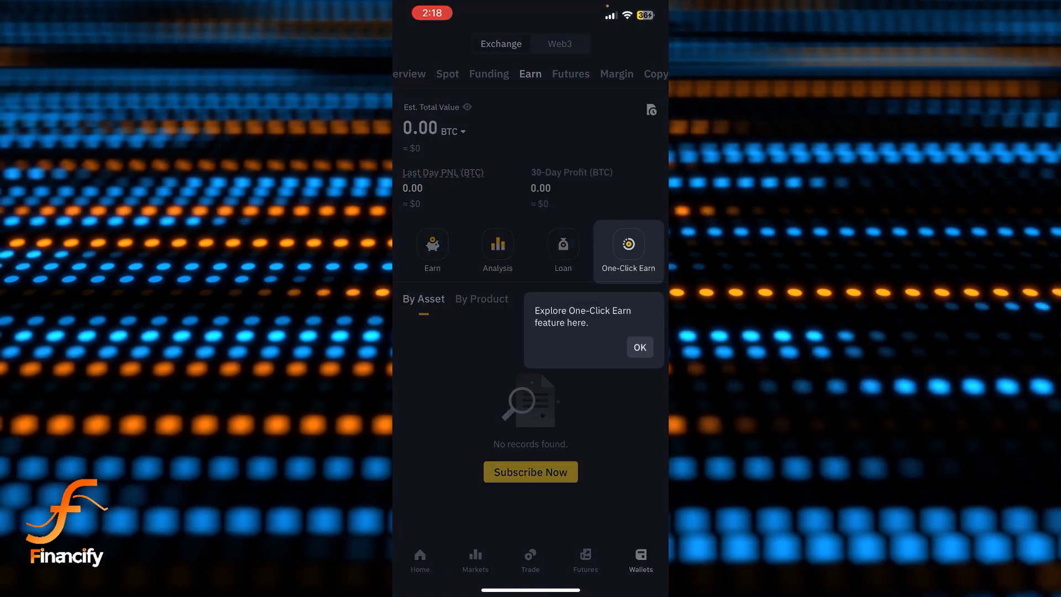
pyautogui.click(638, 347)
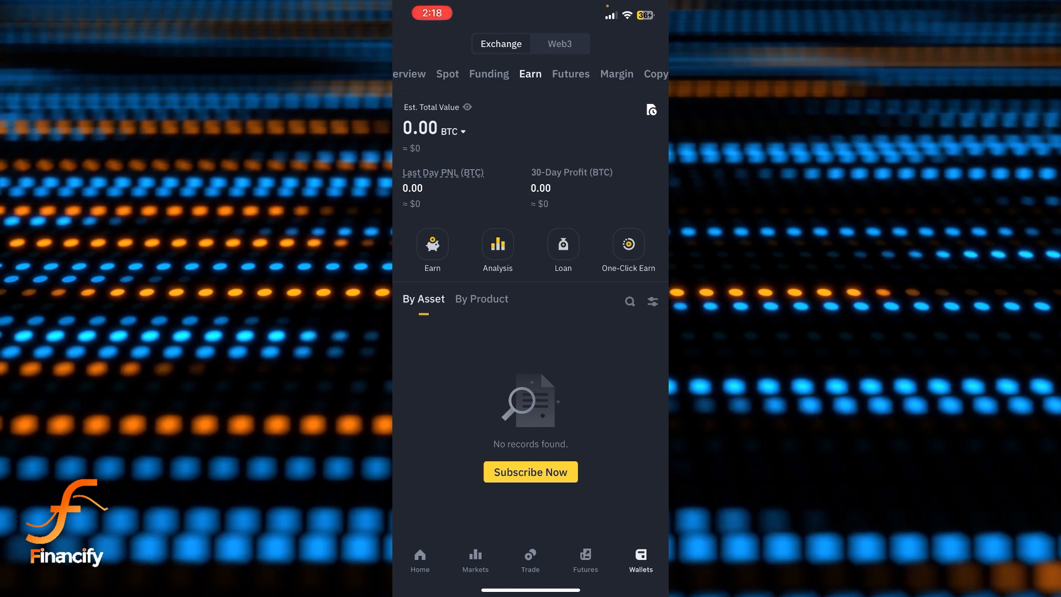